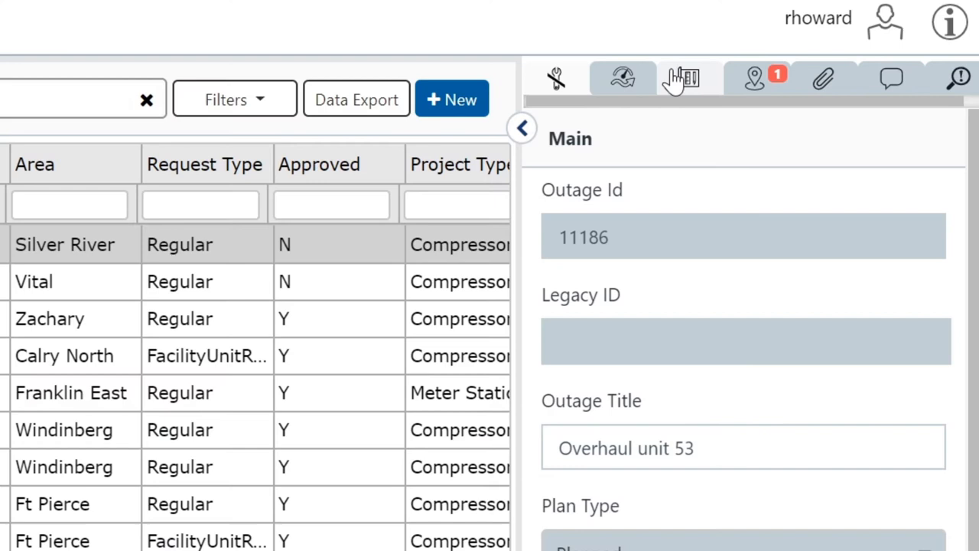
# - Show outage 11186's linked projects and start adding a project to it
pyautogui.click(680, 78)
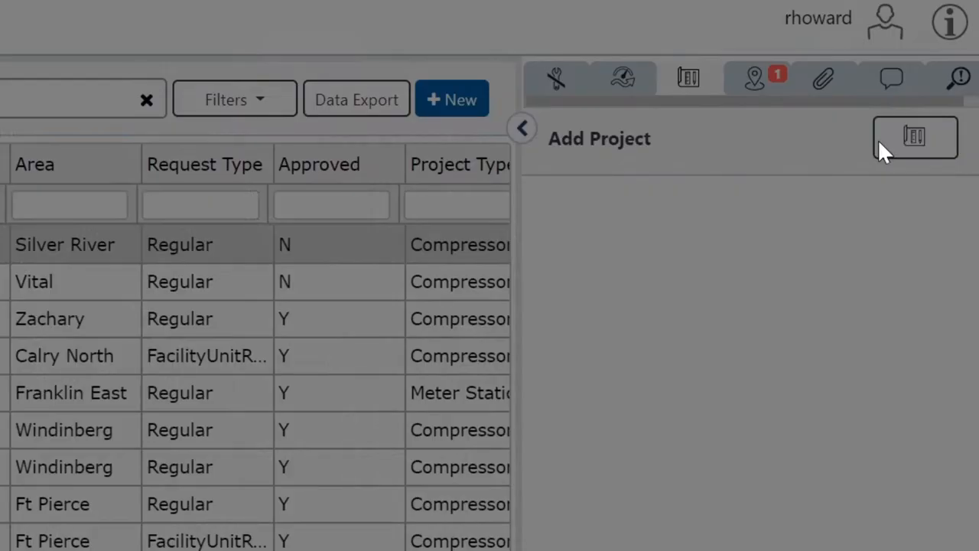
pyautogui.click(915, 138)
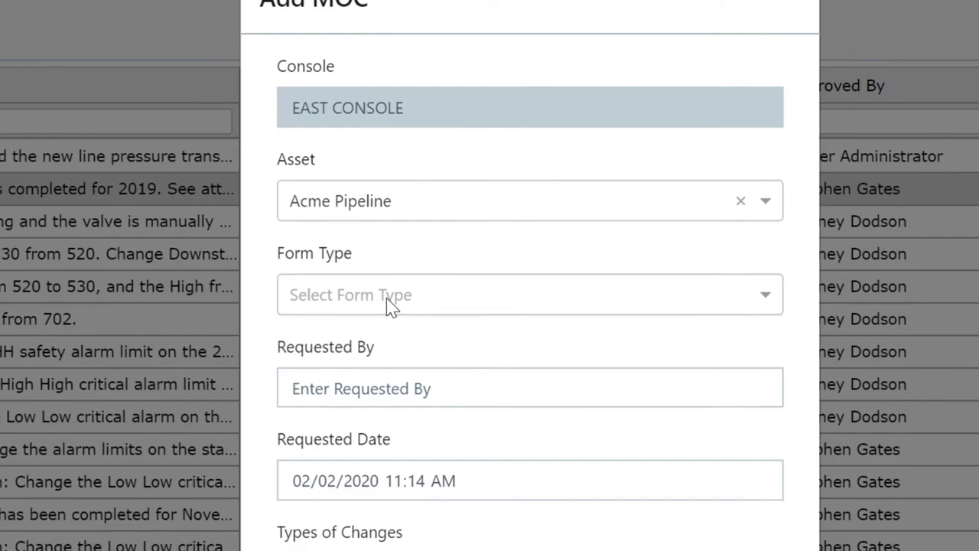
# - Pick the MOC form type and acknowledge the Management of Change as controller
pyautogui.click(528, 295)
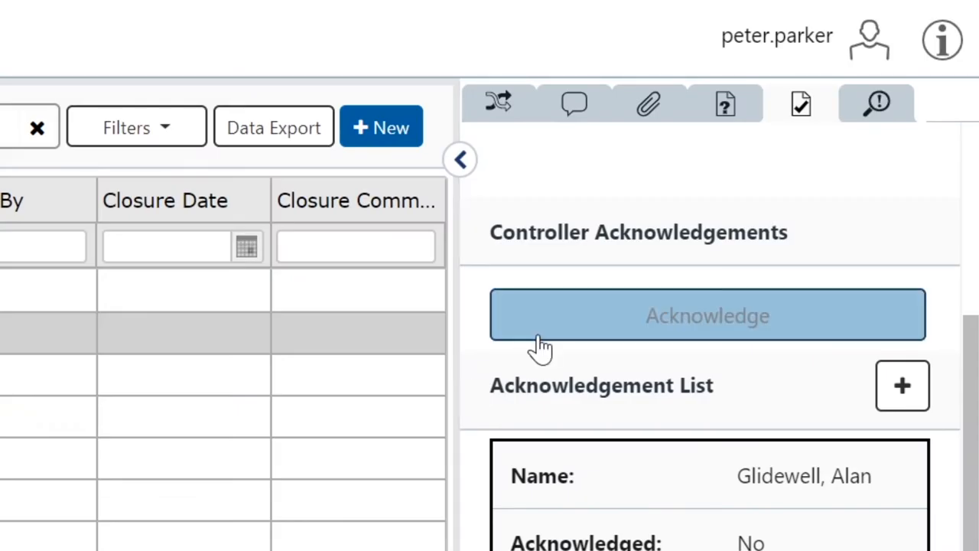
pyautogui.click(707, 315)
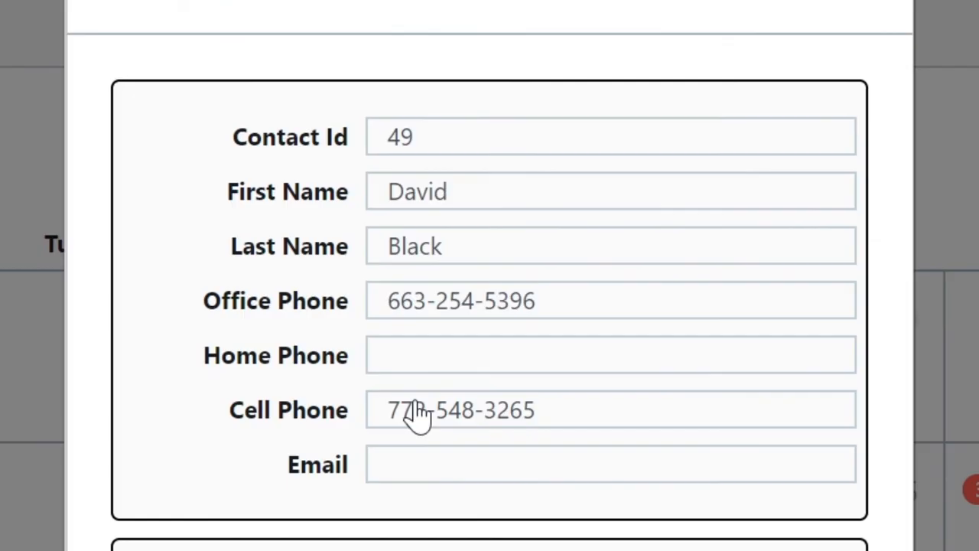
pyautogui.click(459, 410)
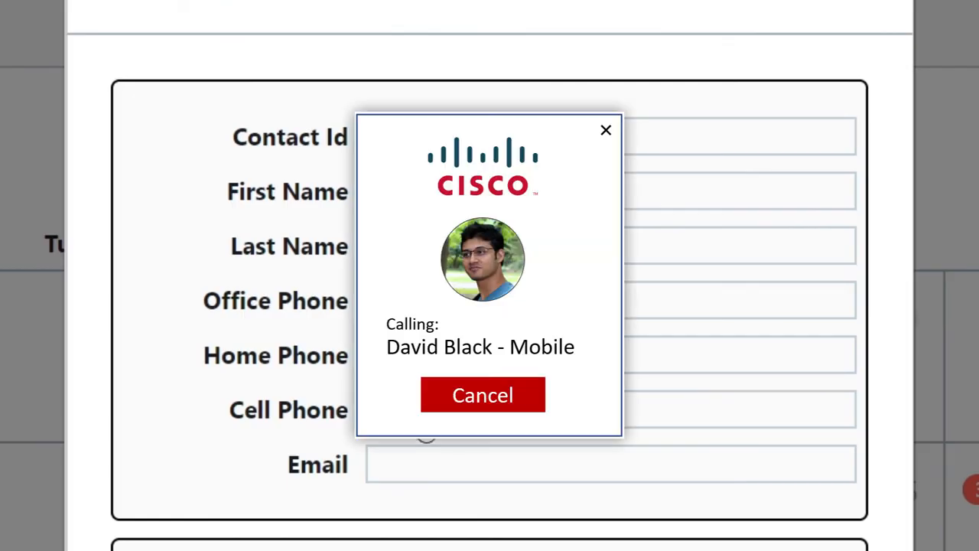